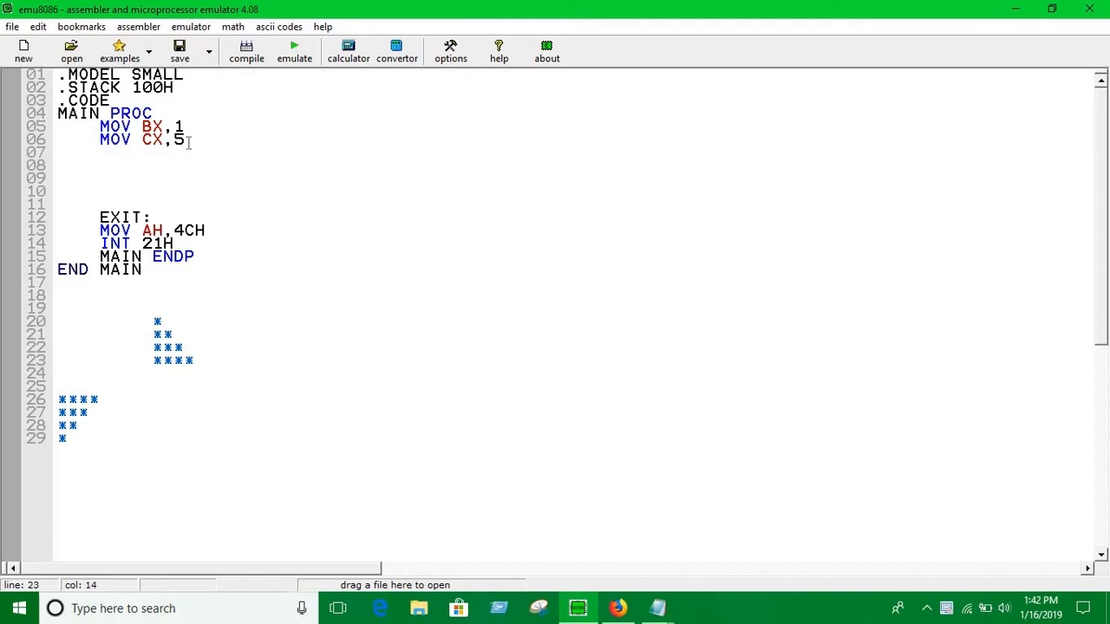
# Step: Write outer loop L1 ... LOOP L1 with inner loop L2 ... LOOP L2 nested inside
pyautogui.click(185, 138)
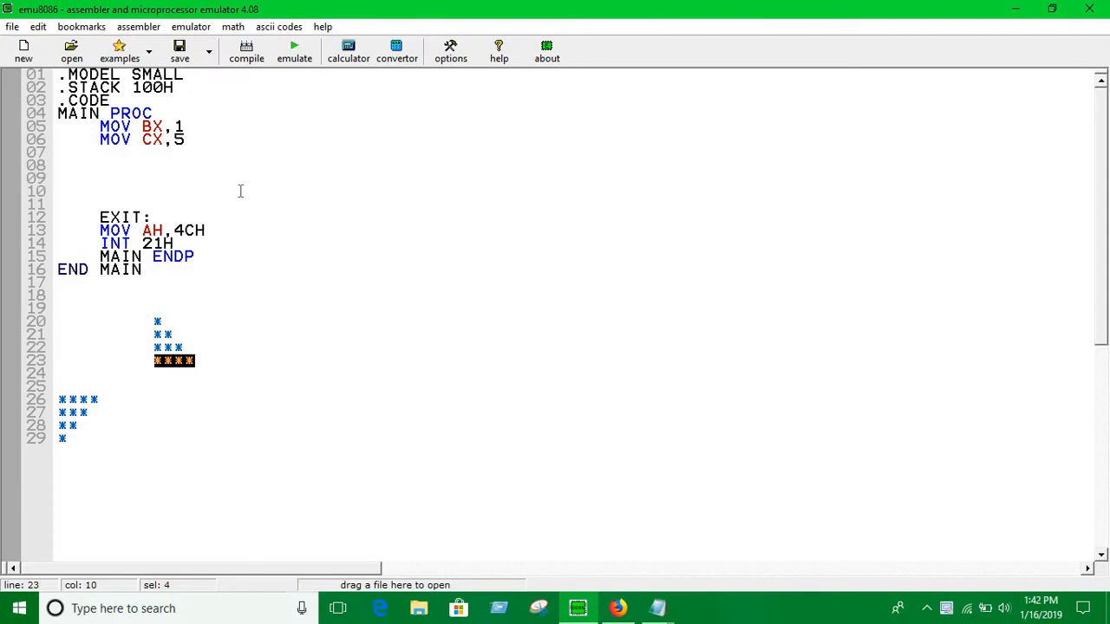
pyautogui.moveTo(208, 192)
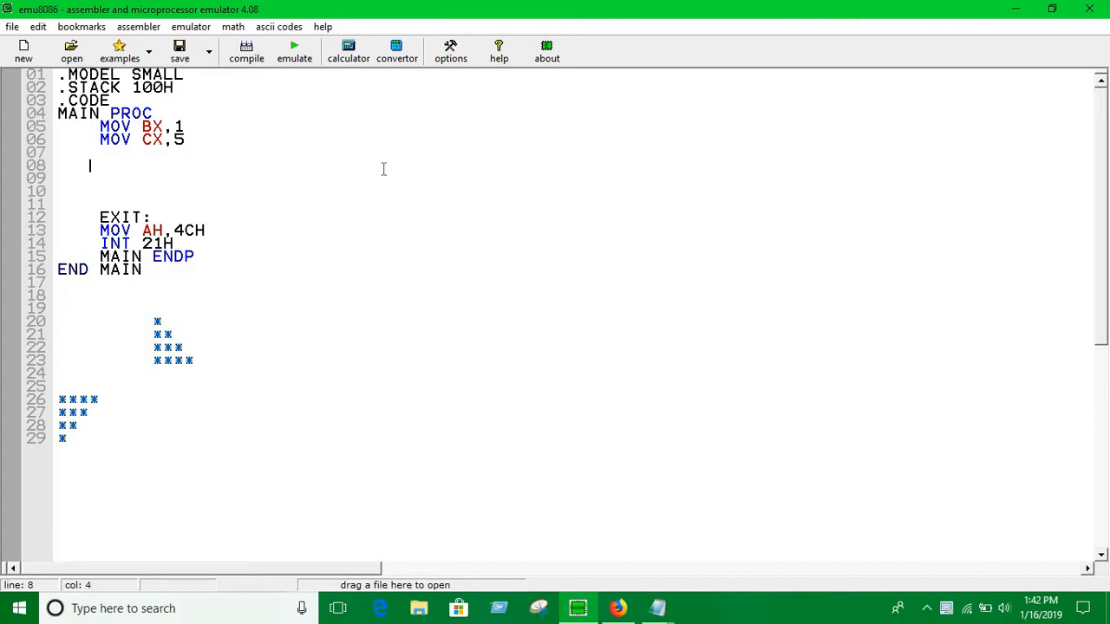
pyautogui.moveTo(299, 163)
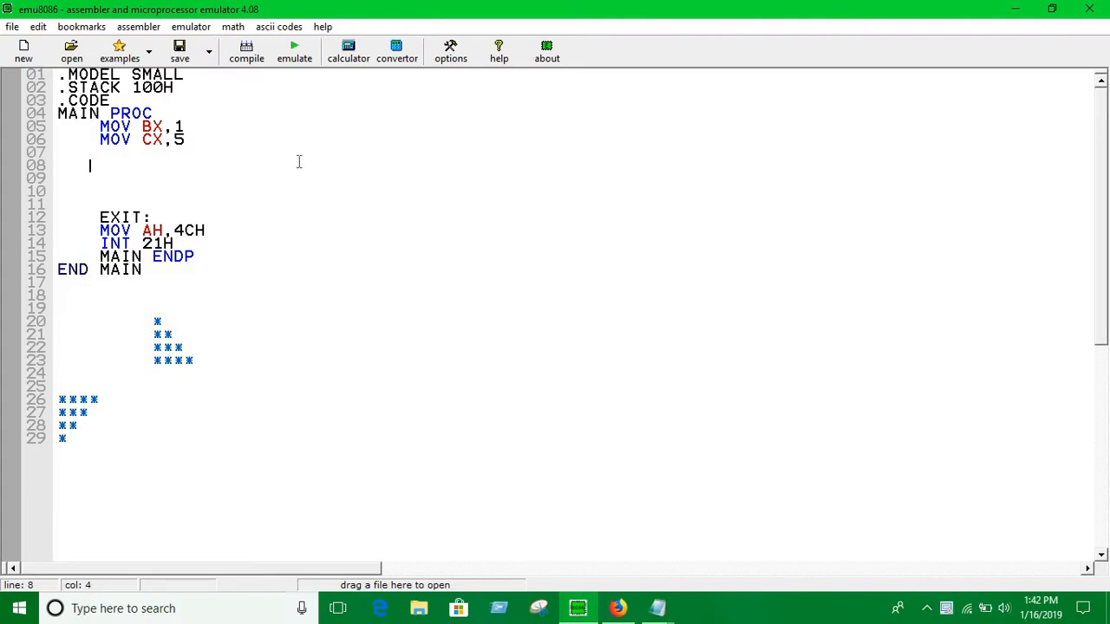
pyautogui.write('L1:')
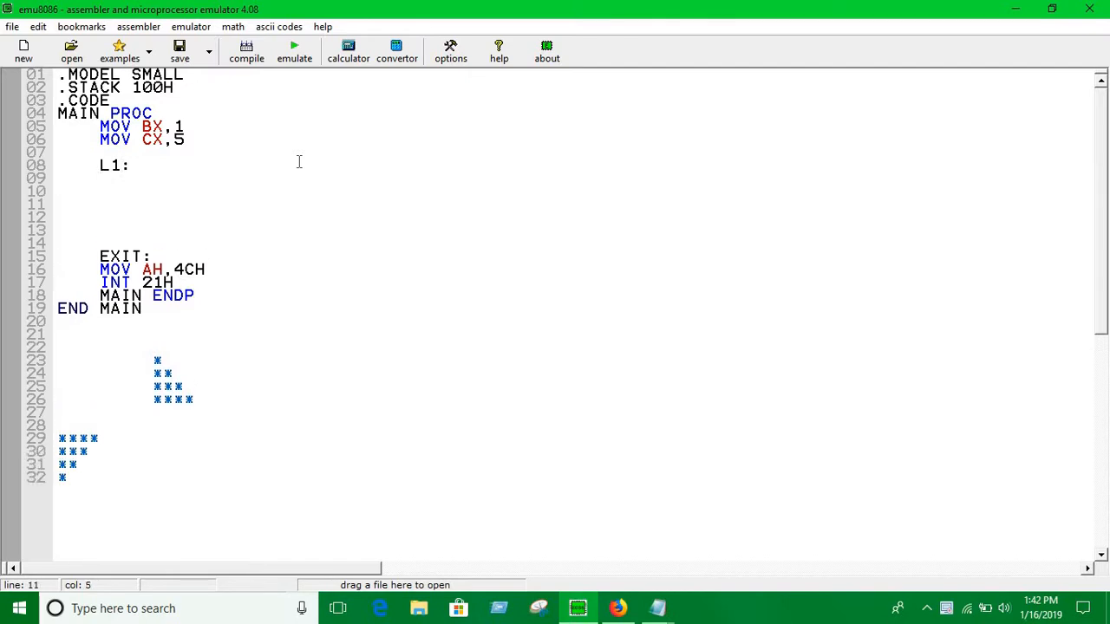
pyautogui.write('LOOP L1')
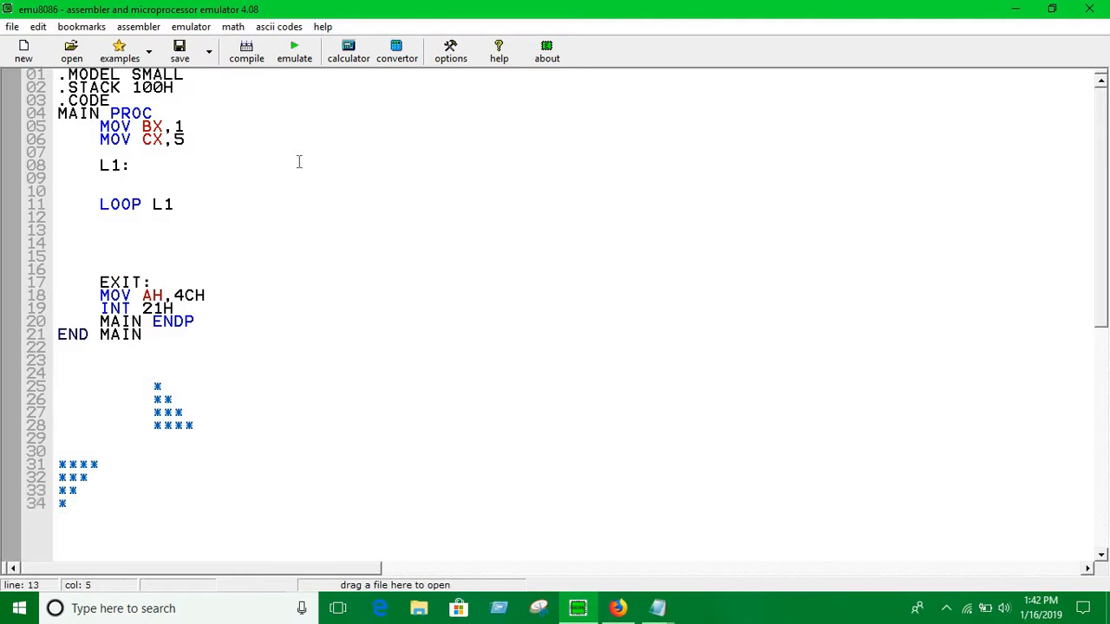
pyautogui.press('Enter')
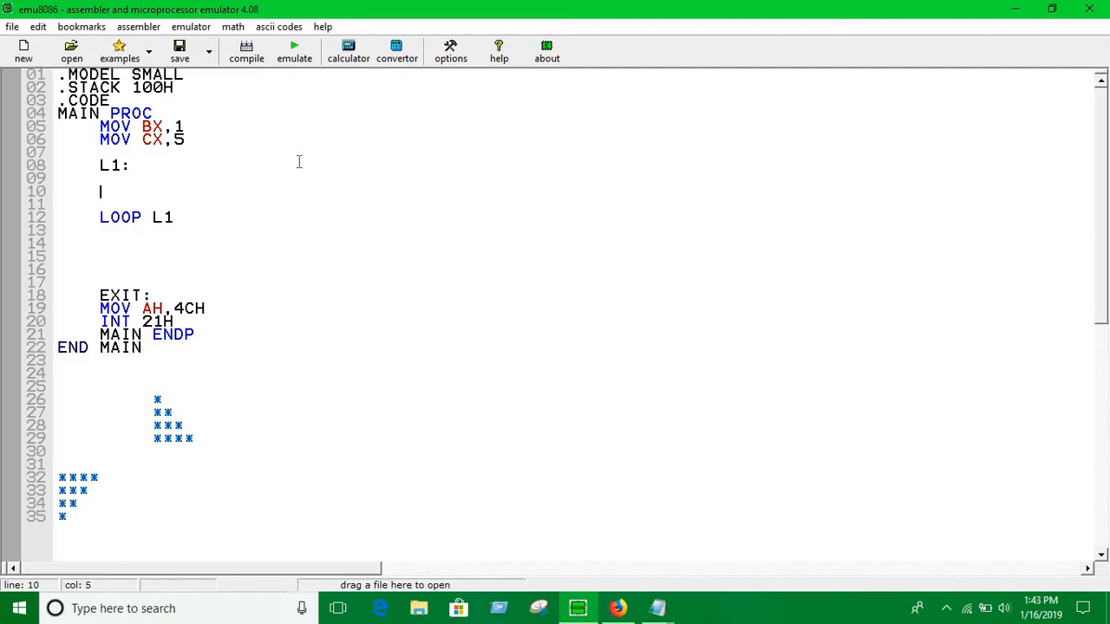
pyautogui.write('L2:')
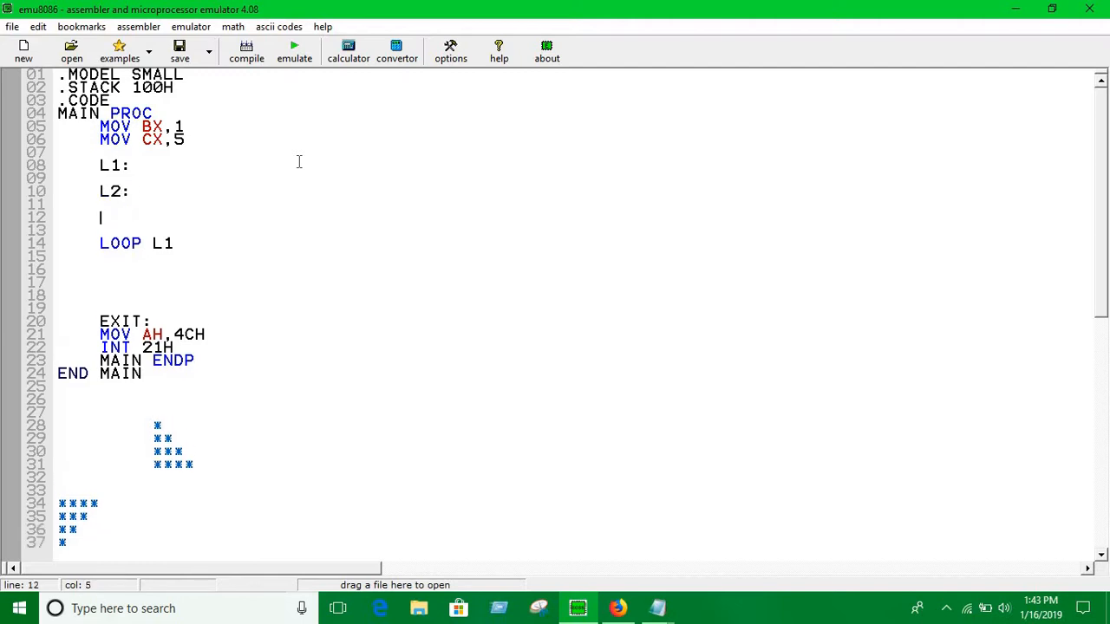
pyautogui.write('LOOP L2')
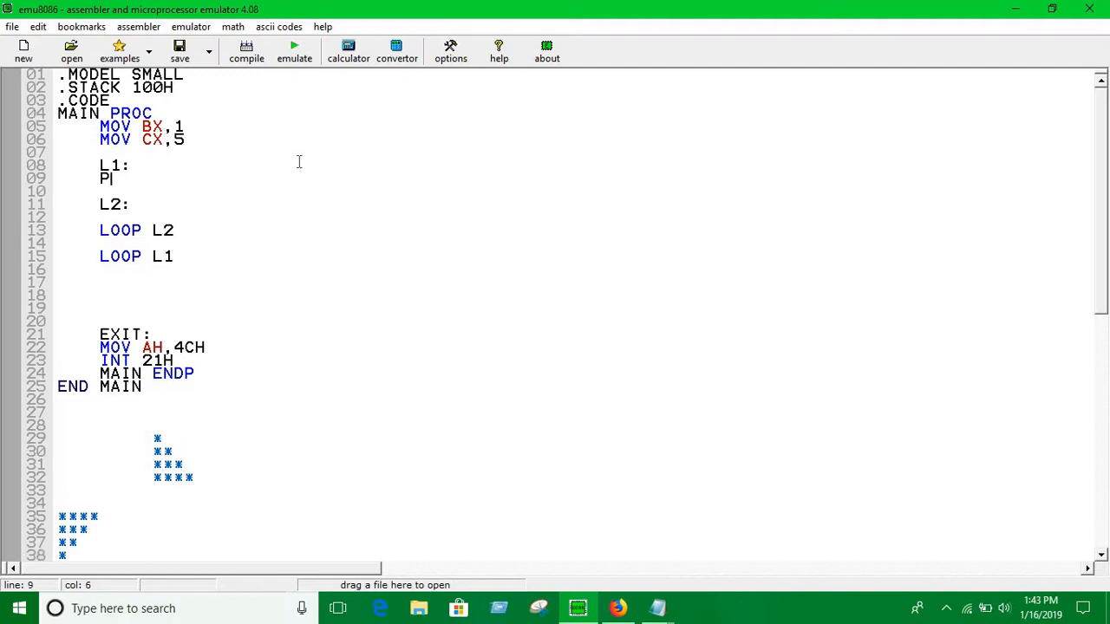
# Step: Under L1 add PUSH CX, MOV AH,2 and MOV DL,'*'
pyautogui.write('USH')
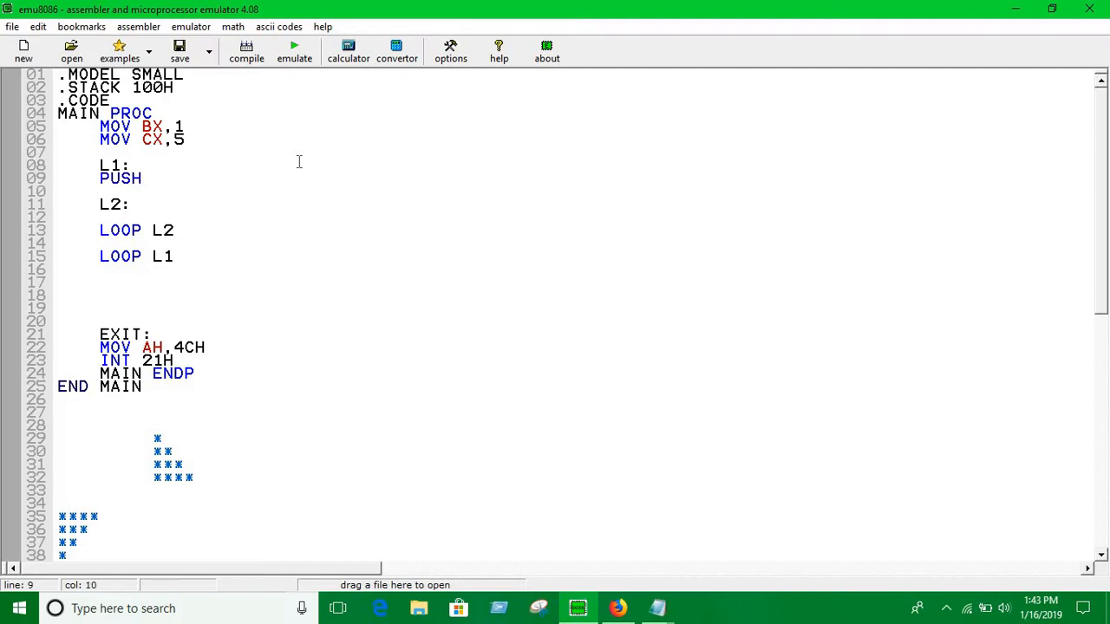
pyautogui.write('CX,')
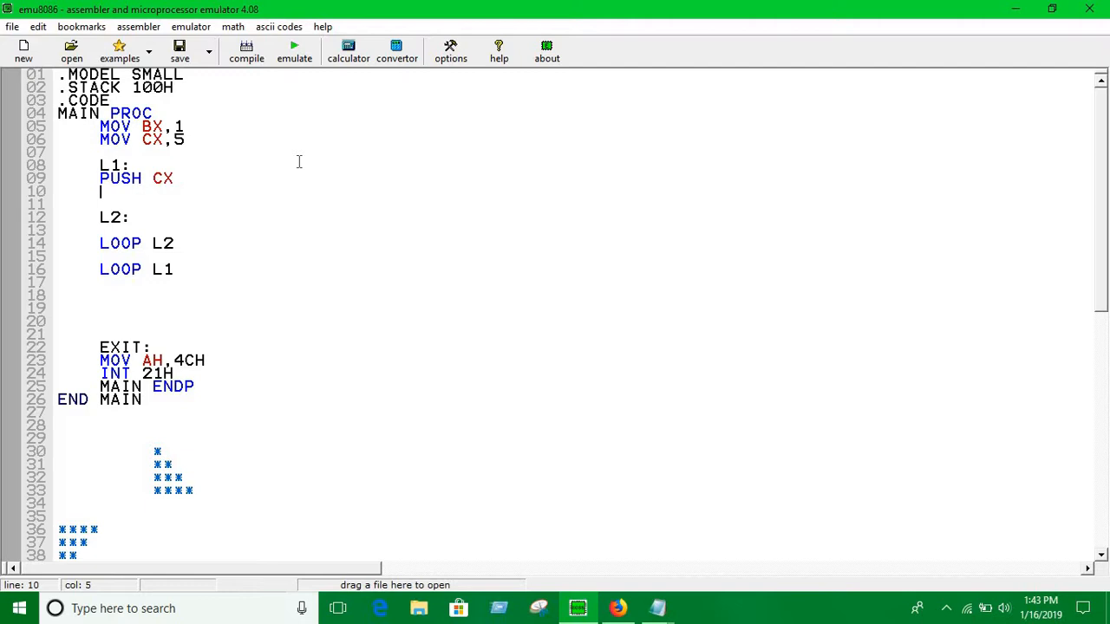
pyautogui.write('MOV')
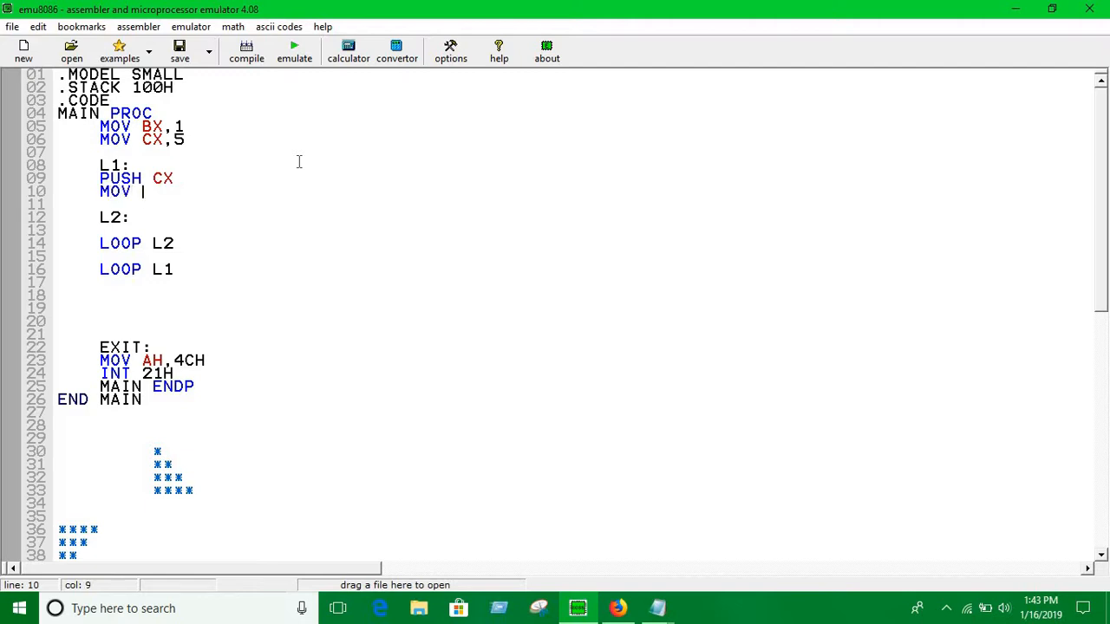
pyautogui.write('C')
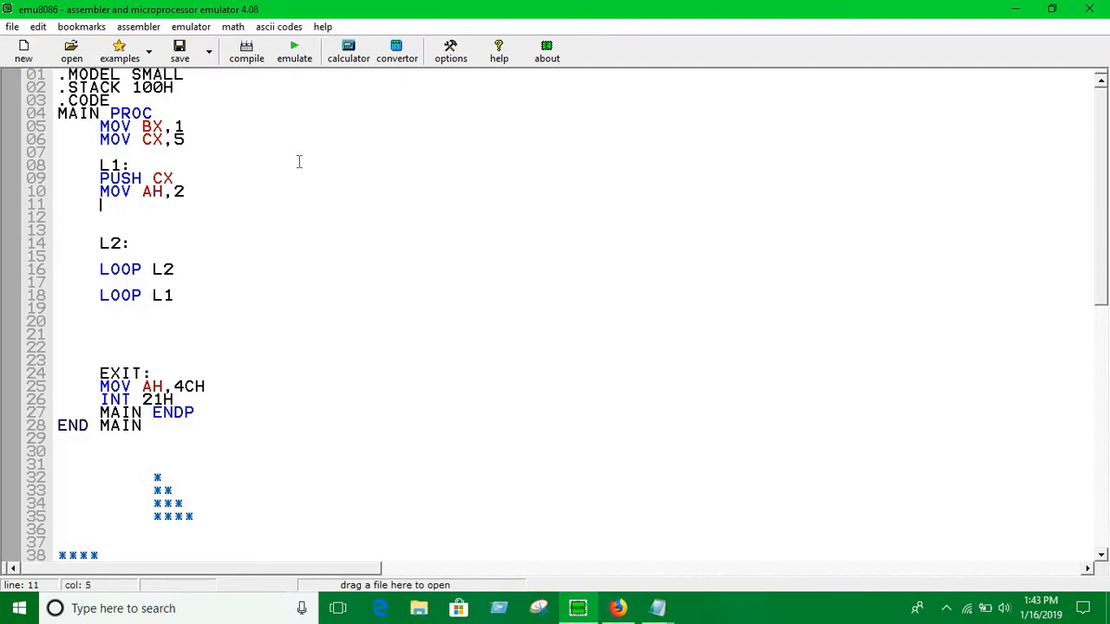
pyautogui.write('MOV D')
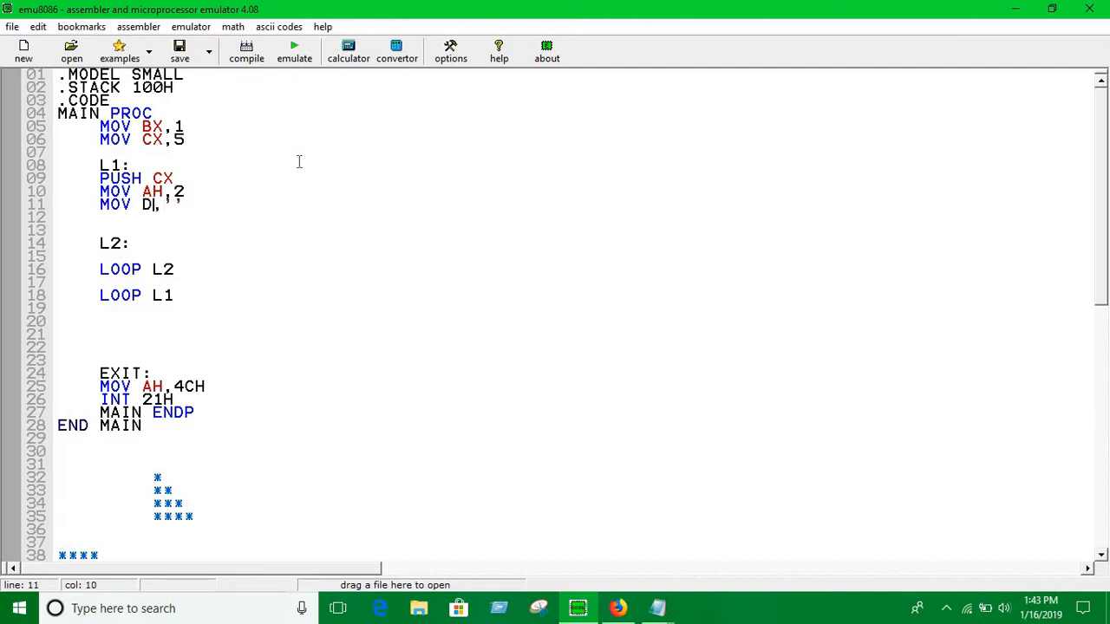
pyautogui.write(",''")
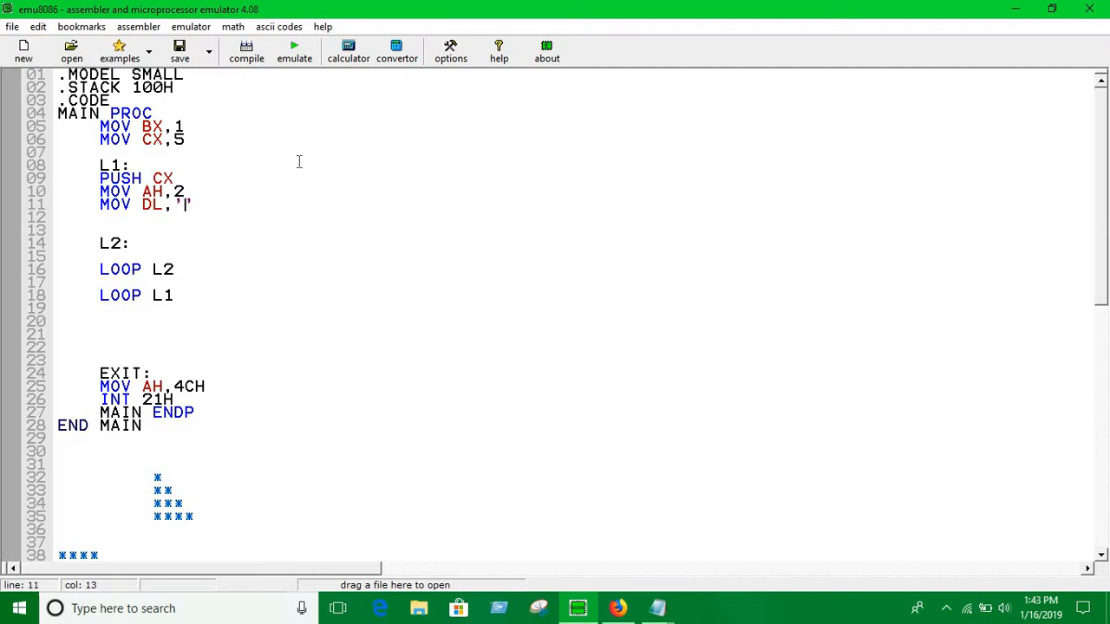
pyautogui.write('*')
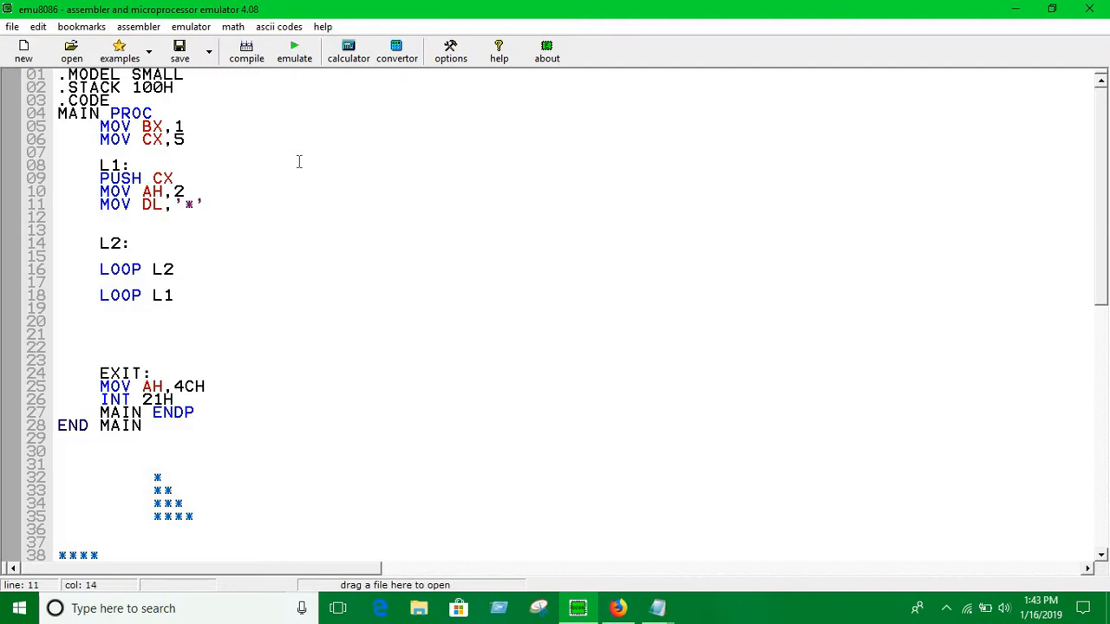
# Step: Add MOV CX,BX below MOV DL,'*' so the inner loop count comes from BX
pyautogui.write('MOV')
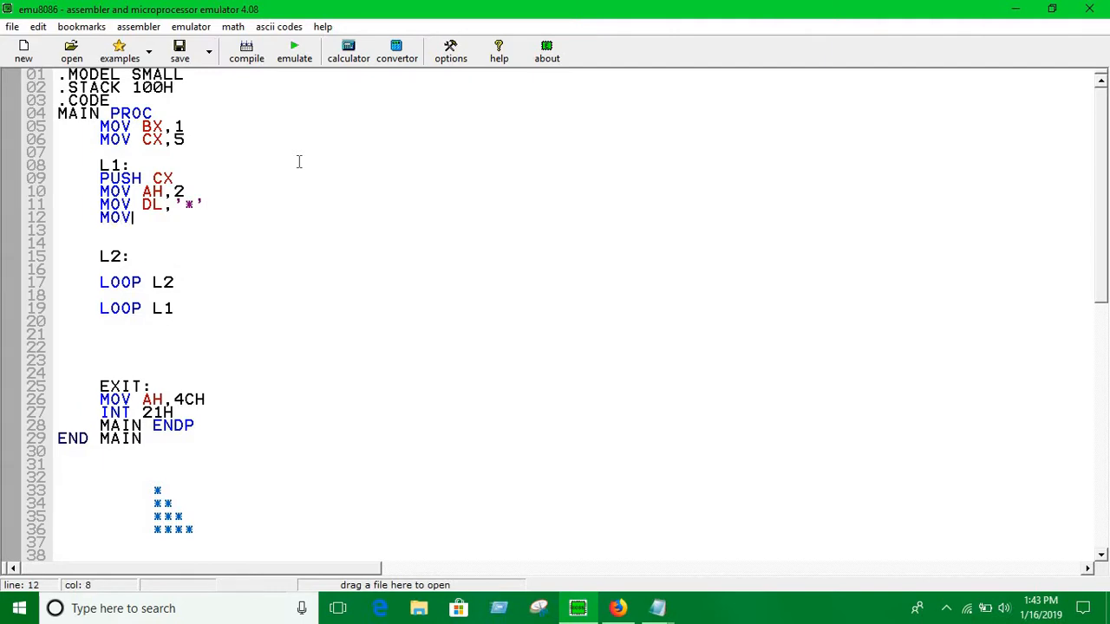
pyautogui.write('CX,')
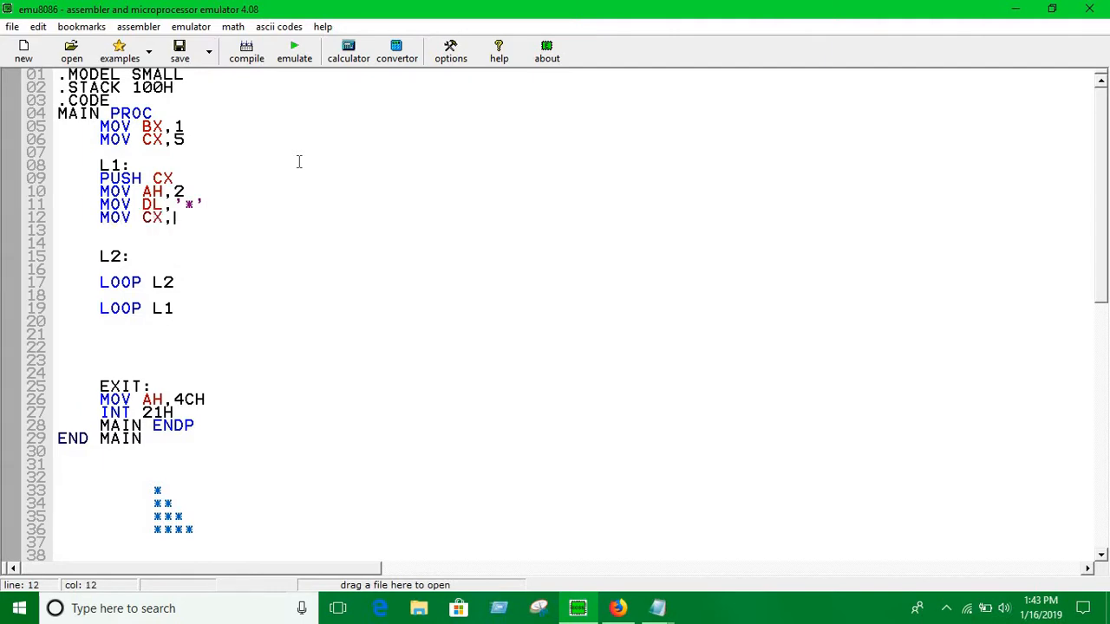
pyautogui.write('B')
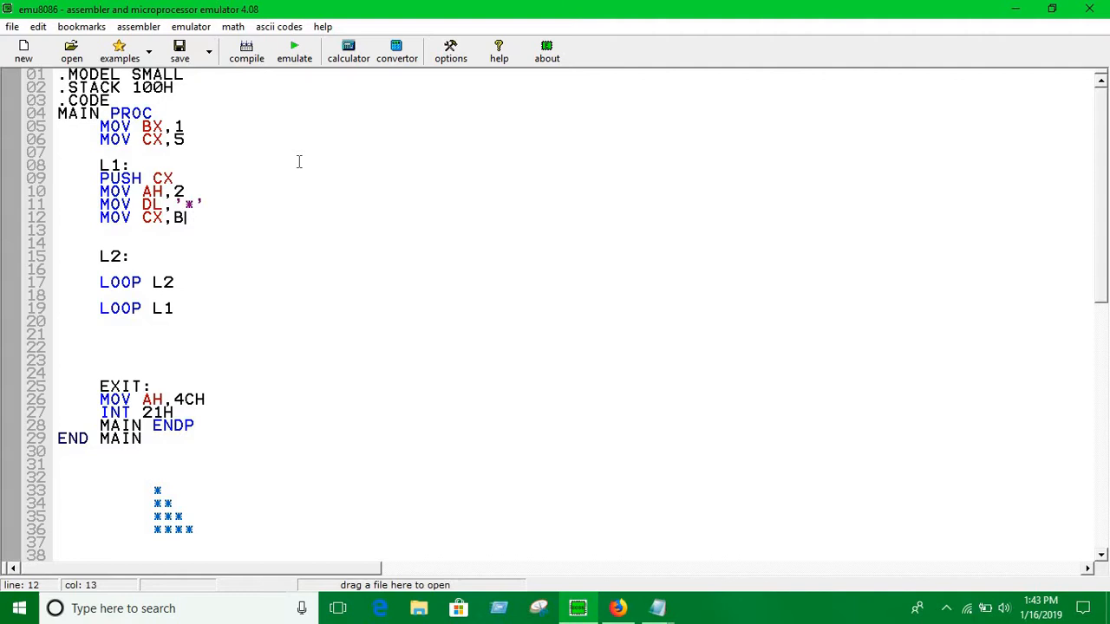
pyautogui.write('X')
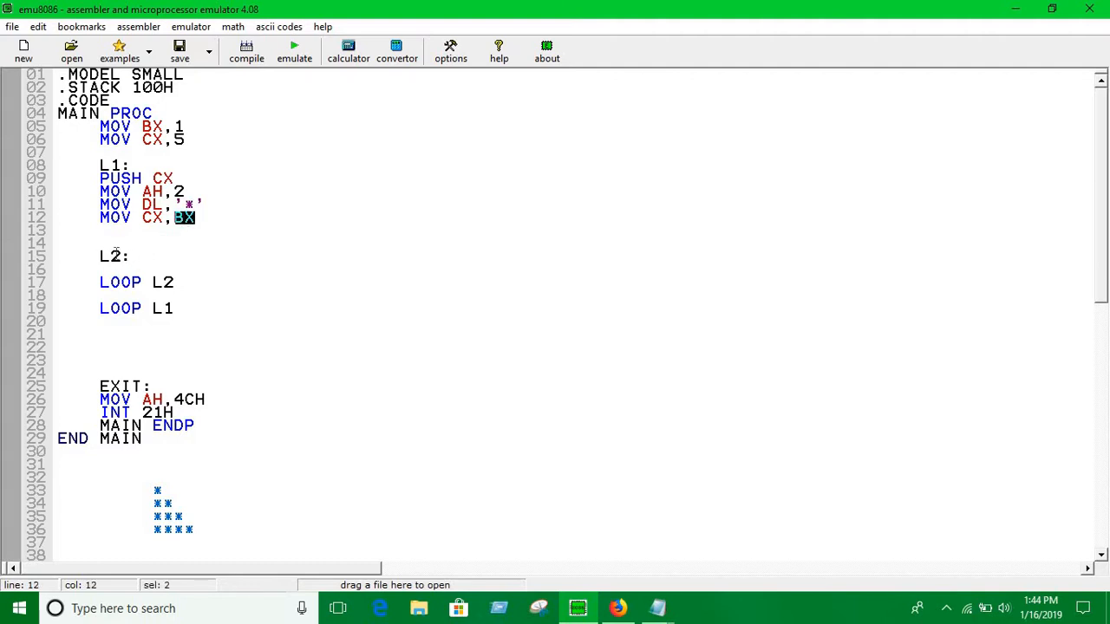
pyautogui.moveTo(187, 223)
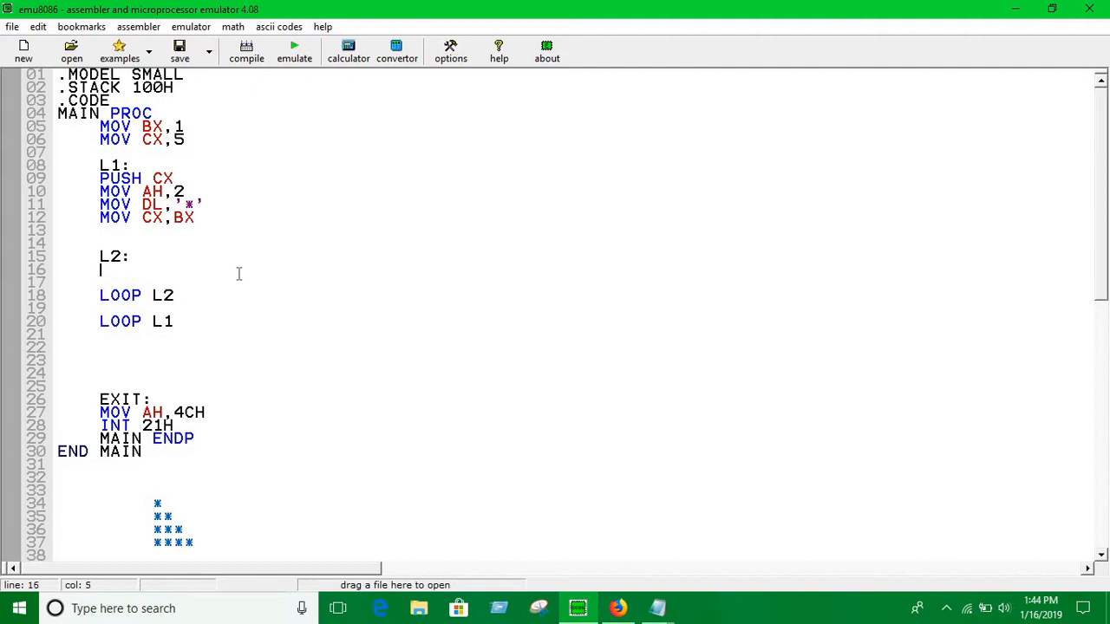
# Step: Add INT 21H in L2, then MOV DL,13 and INT 21H for the carriage return
pyautogui.write('INT')
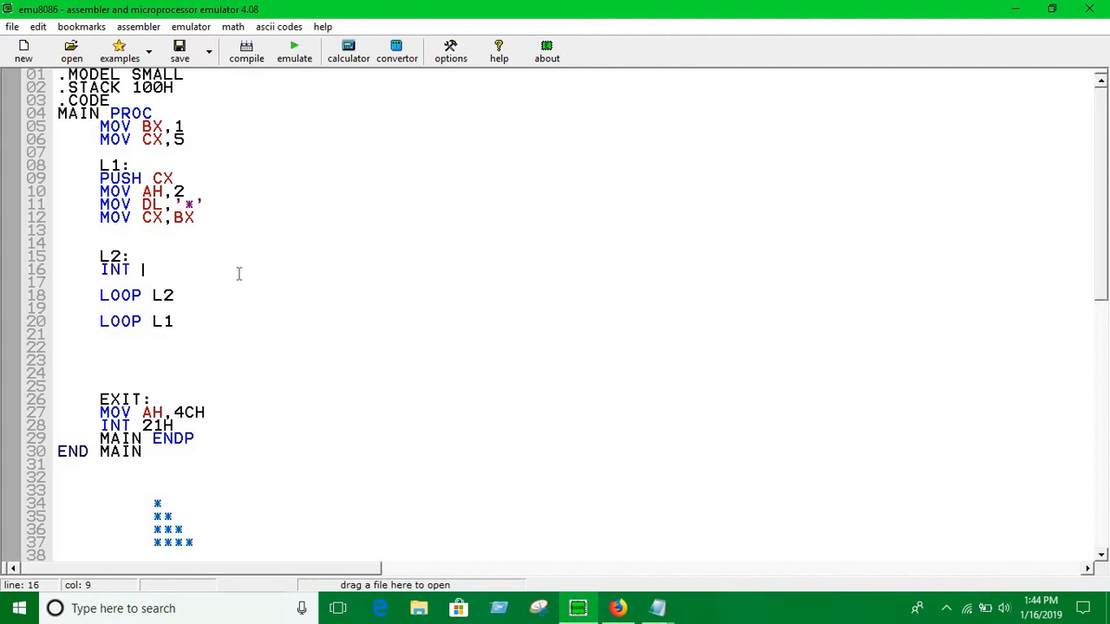
pyautogui.write('21H')
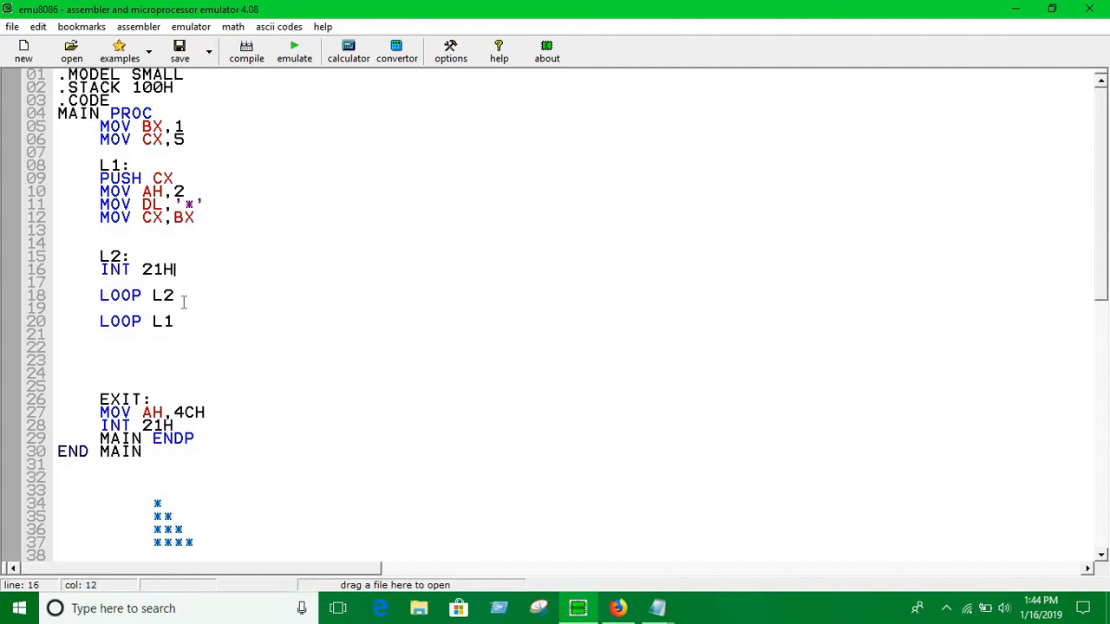
pyautogui.write('MO9V AH,2')
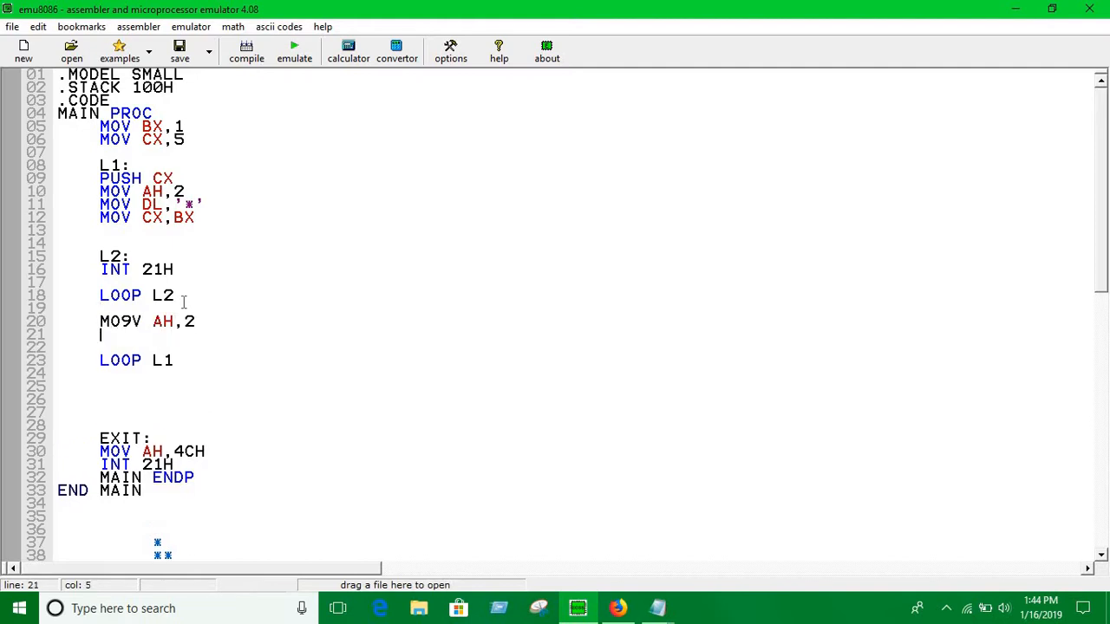
pyautogui.write('MOV DL,10')
pyautogui.write('MOV 13')
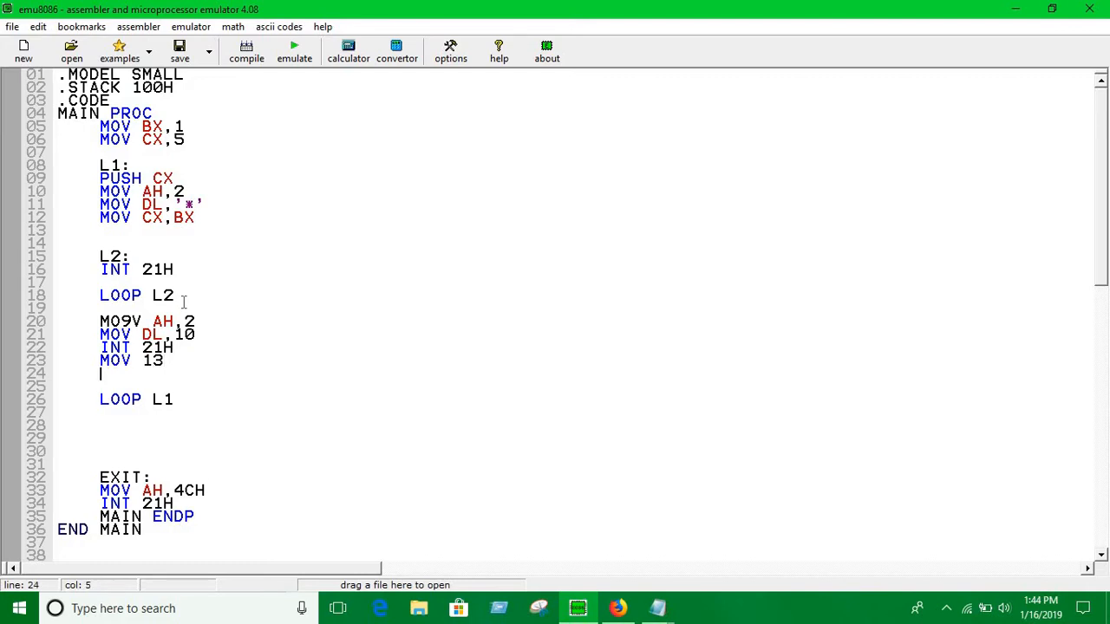
pyautogui.write('SL')
pyautogui.write('INT')
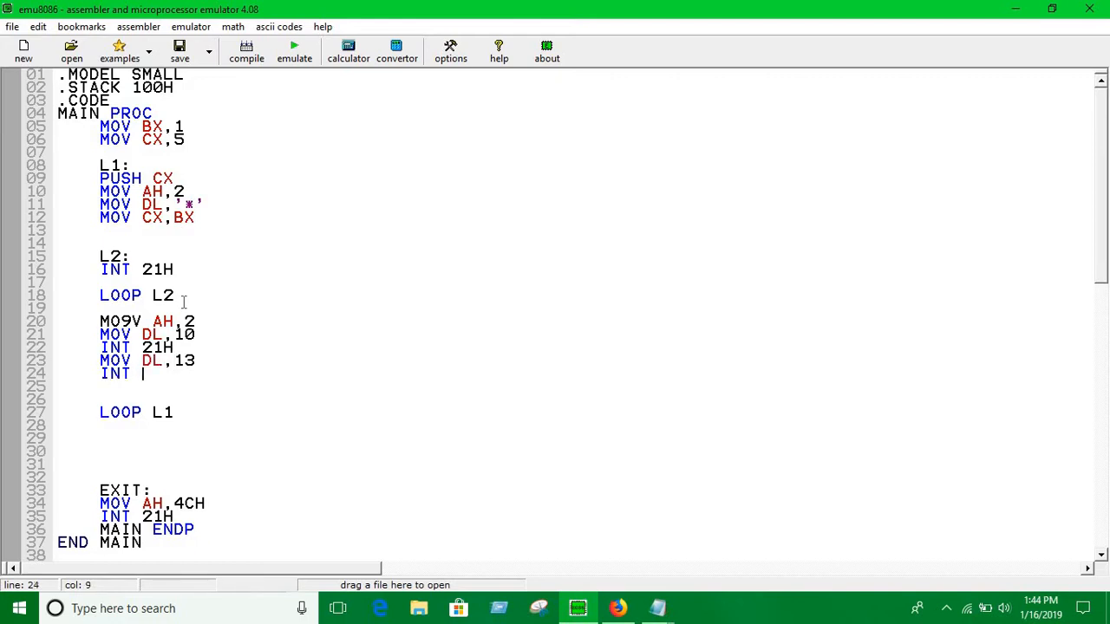
pyautogui.write('21H')
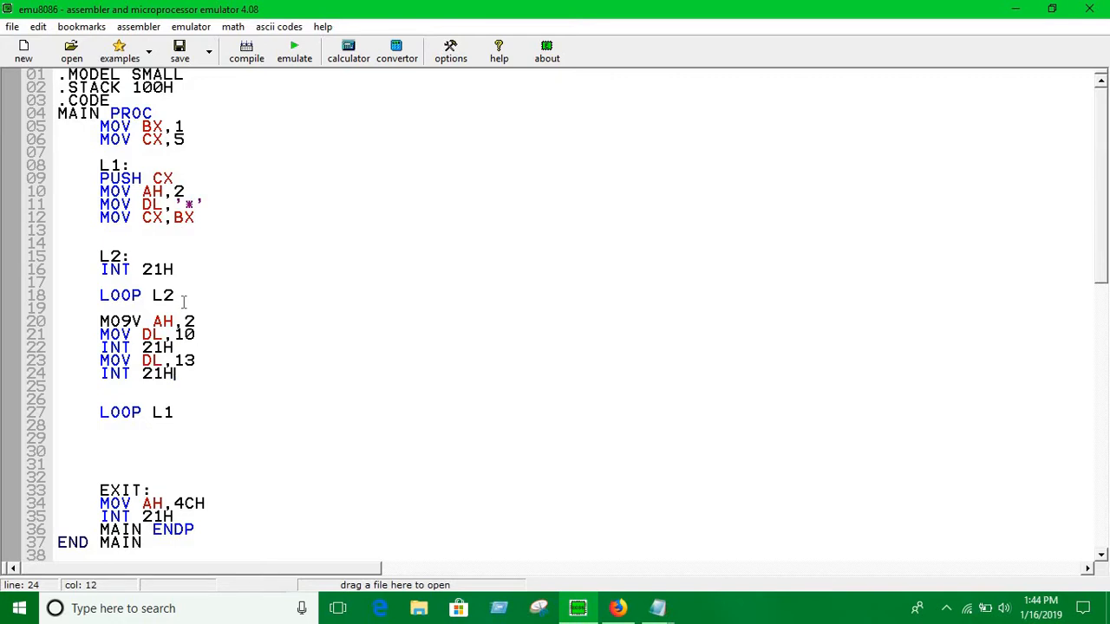
# Step: Add POP CX before LOOP L1 to restore the outer counter
pyautogui.write('P')
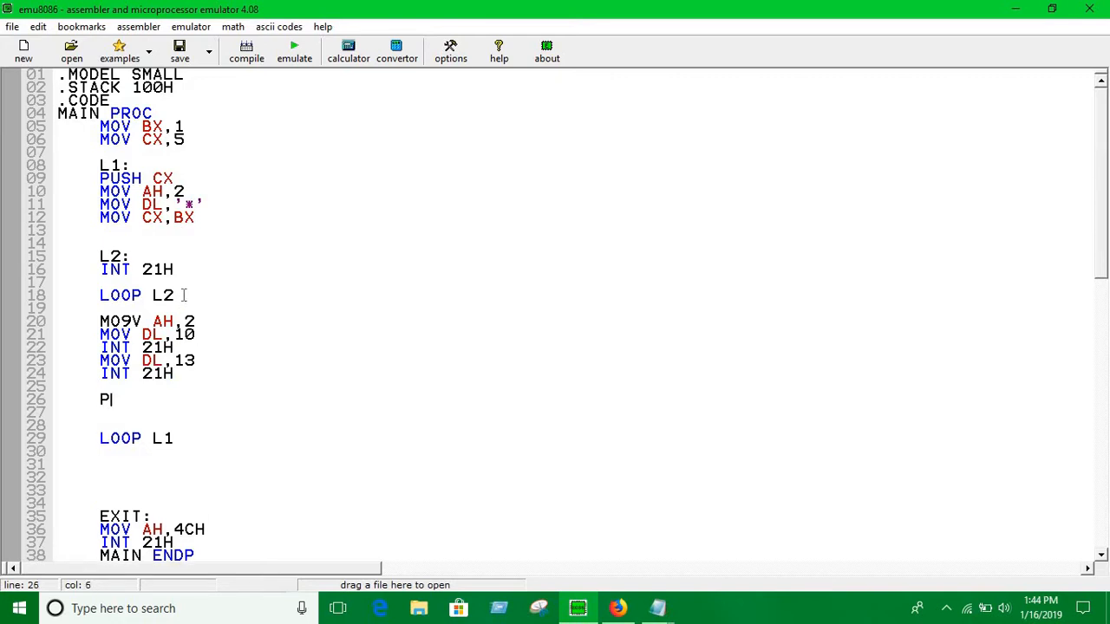
pyautogui.write('OP CX')
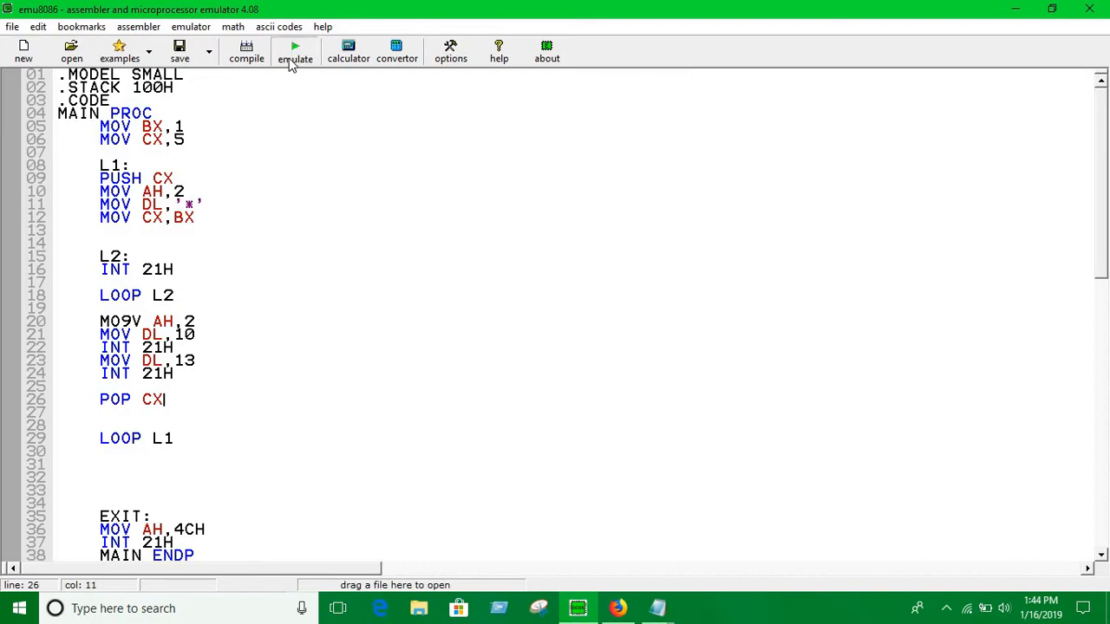
# Step: Fix the flagged MOV AH,2 typo, emulate and run the program, then return to the code
pyautogui.click(295, 48)
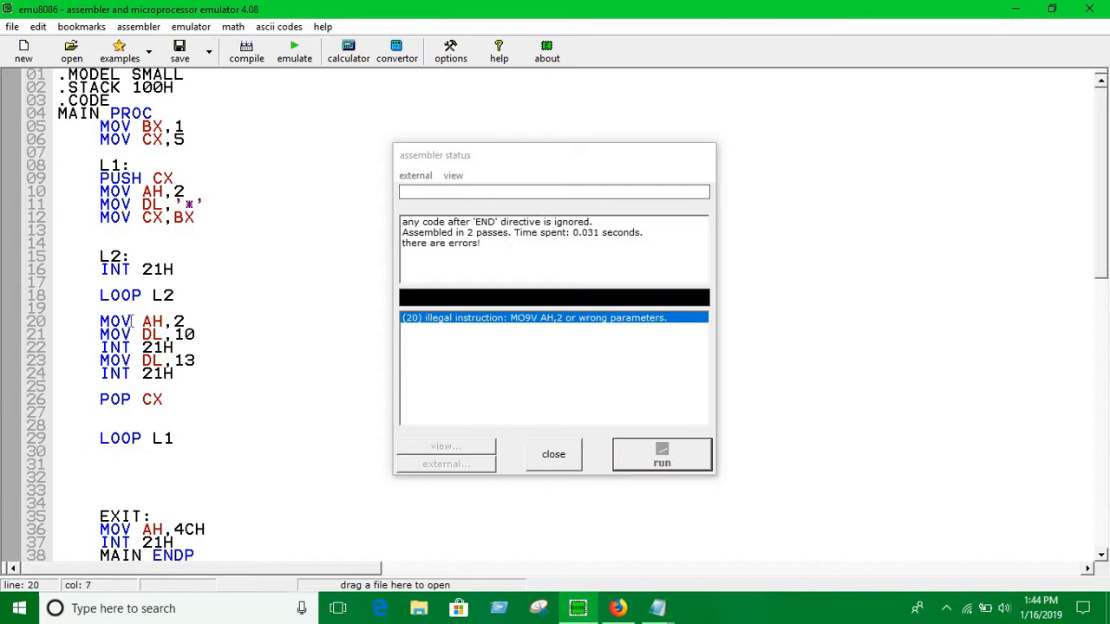
pyautogui.click(662, 455)
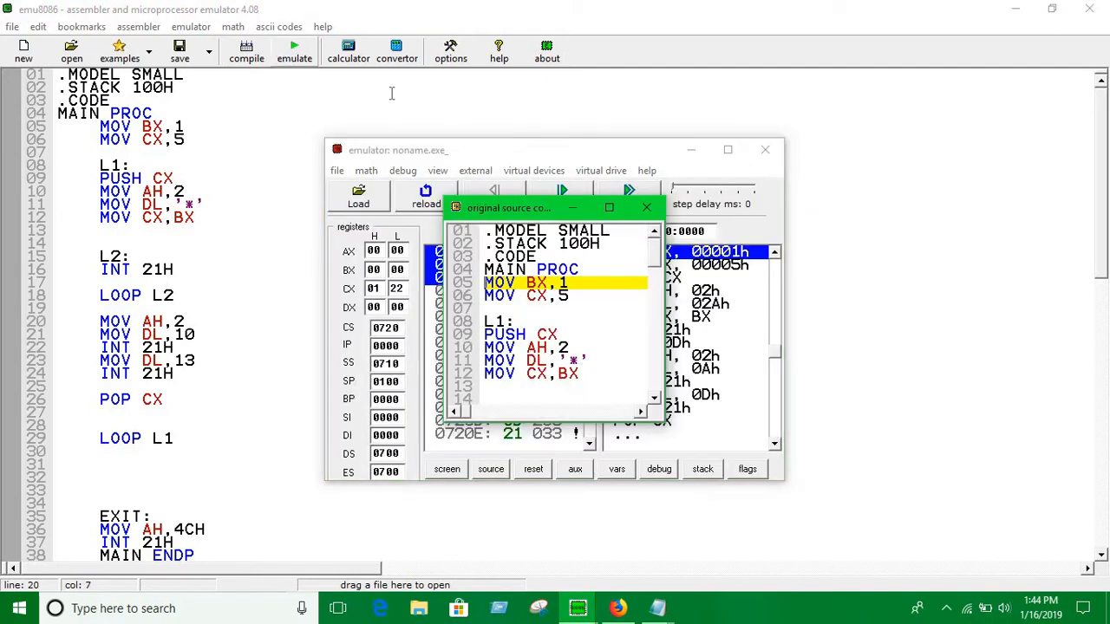
pyautogui.click(628, 193)
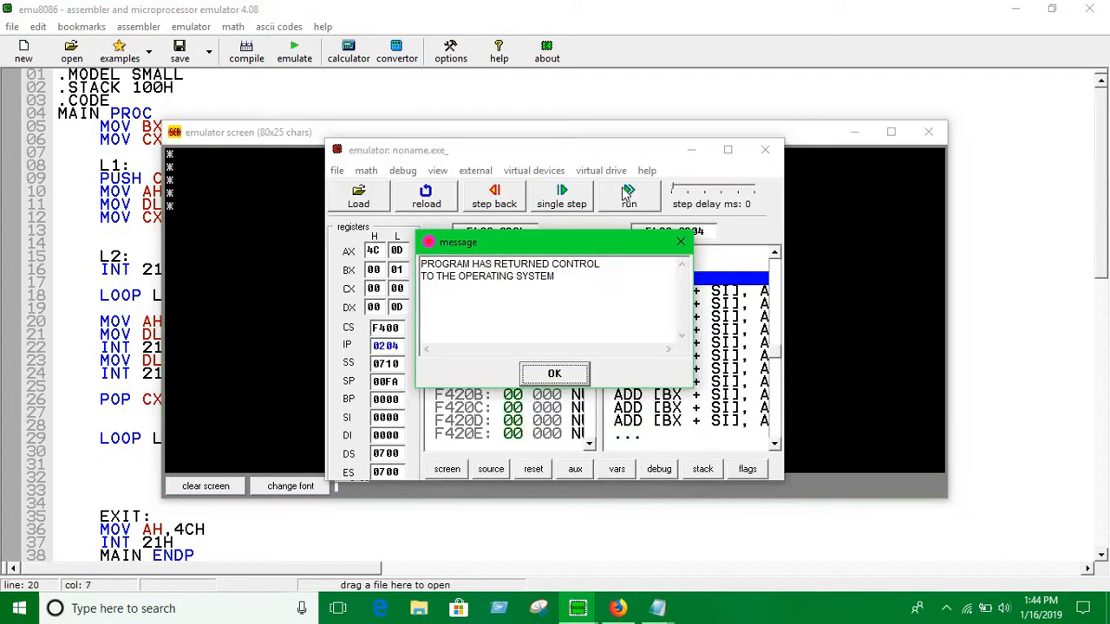
pyautogui.click(555, 374)
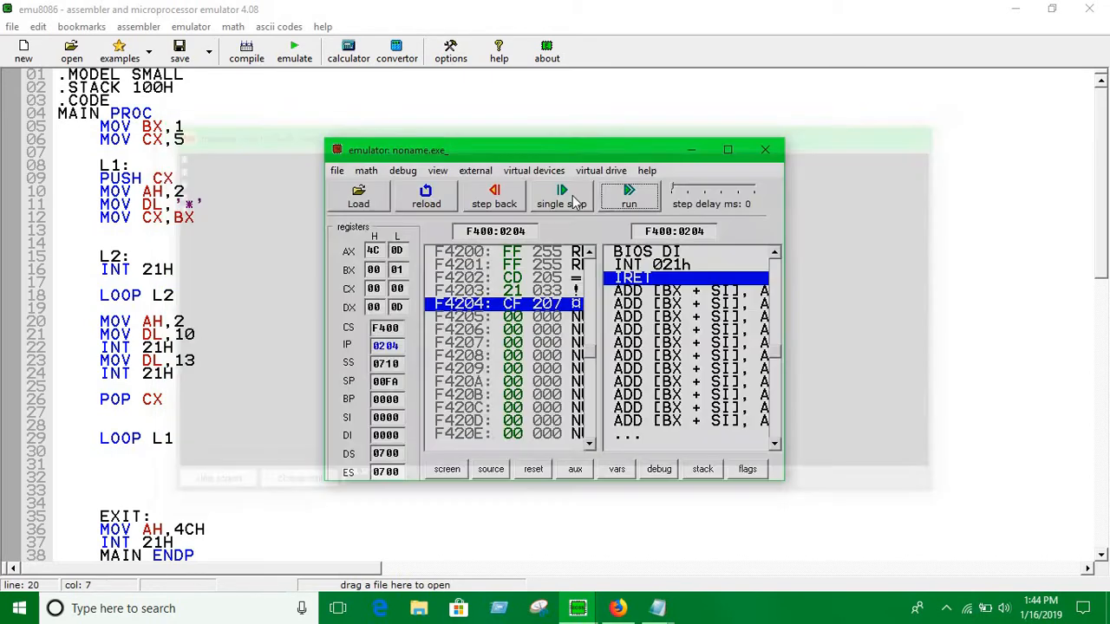
pyautogui.click(765, 149)
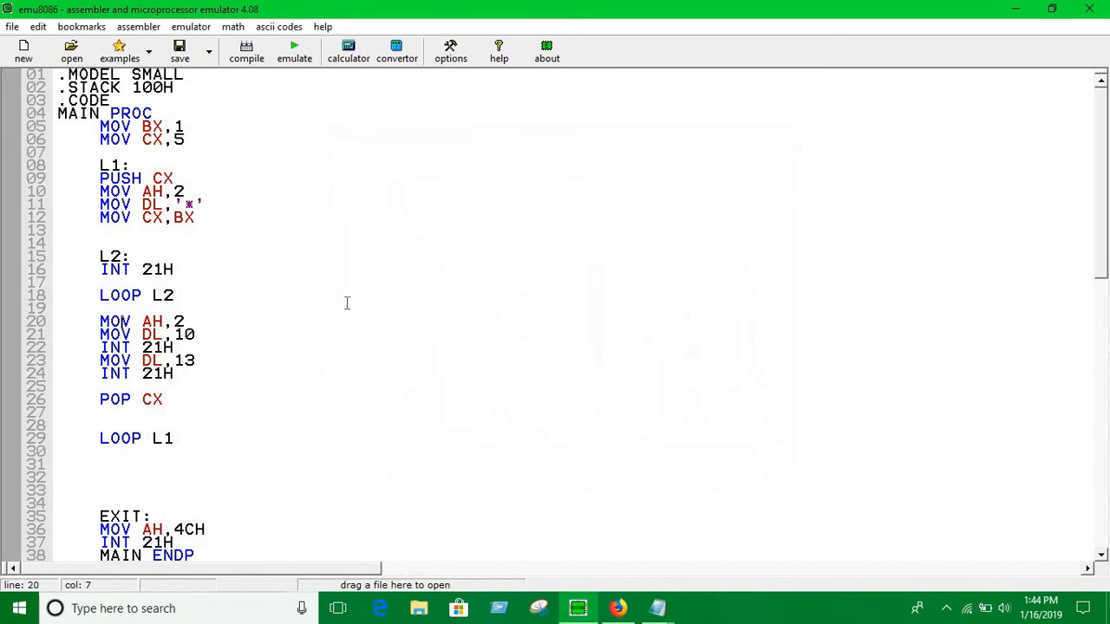
# Step: Add INC BX after the second INT 21H so each row prints one more star
pyautogui.scroll(-3)
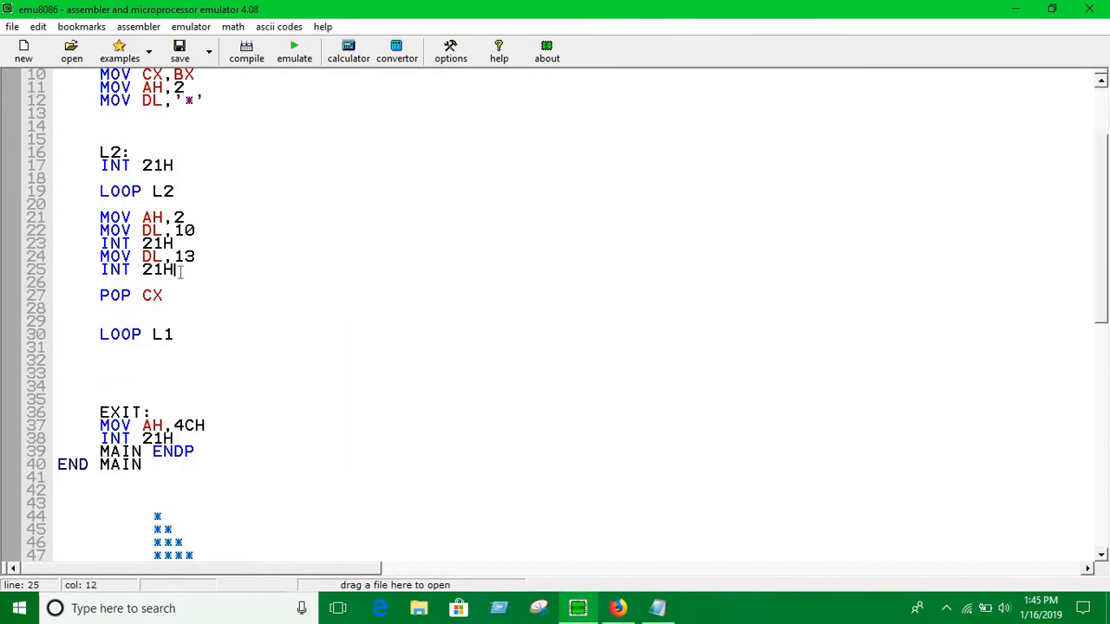
pyautogui.write('IN')
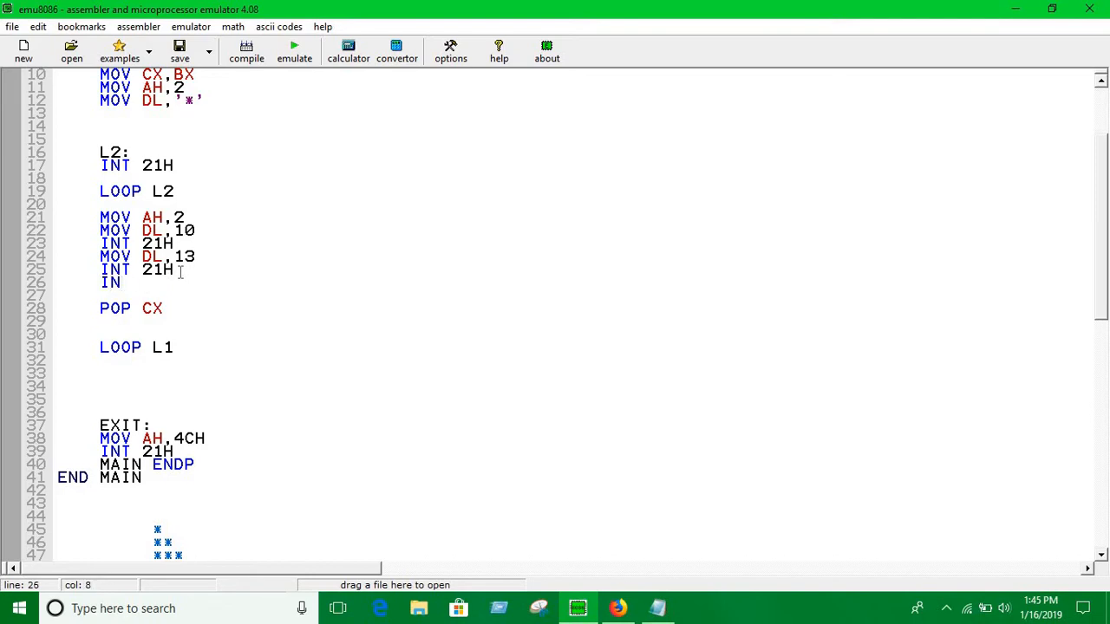
pyautogui.write('BX')
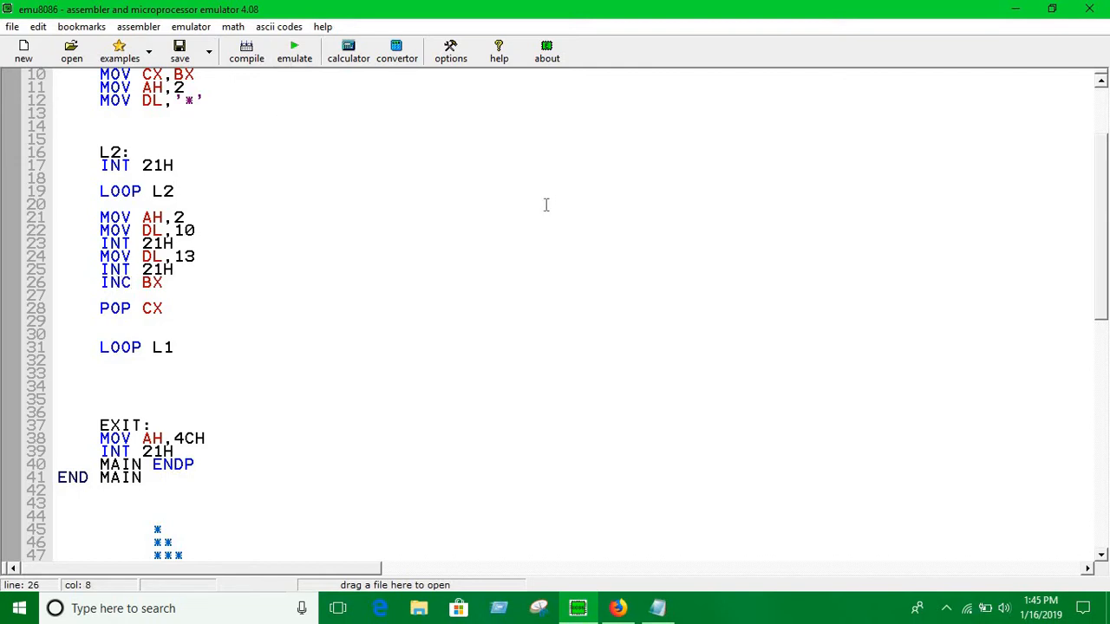
pyautogui.scroll(-3)
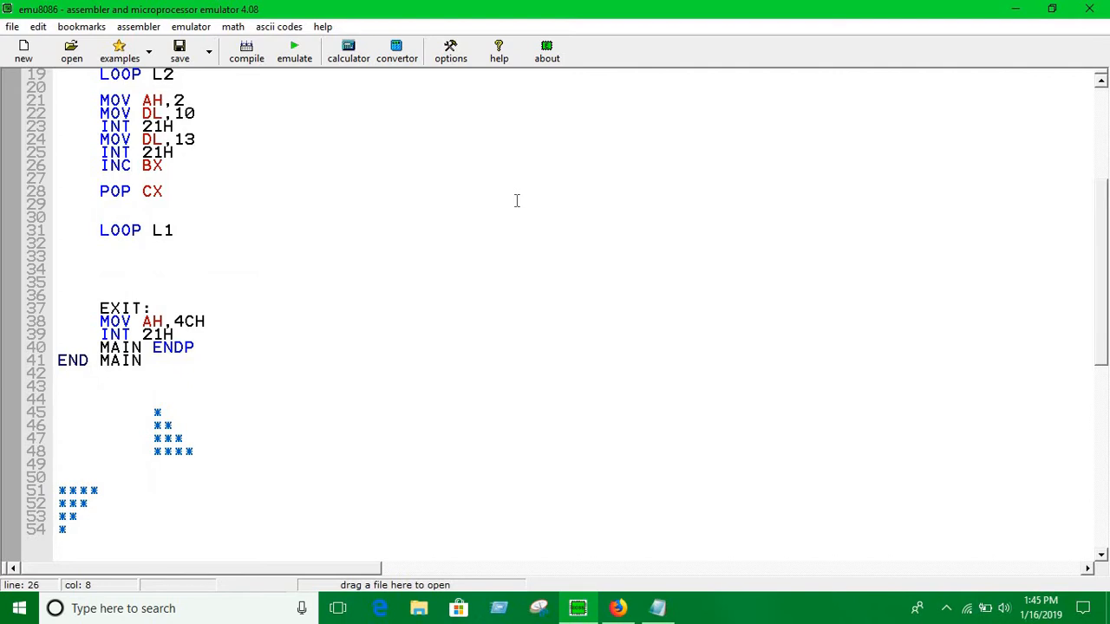
pyautogui.scroll(3)
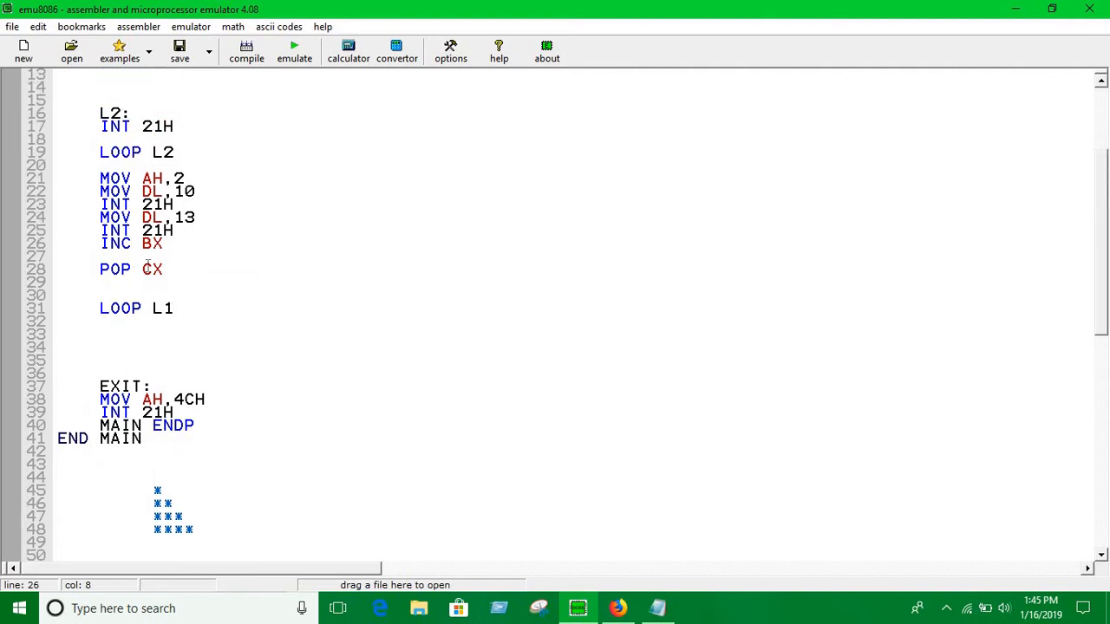
pyautogui.moveTo(272, 129)
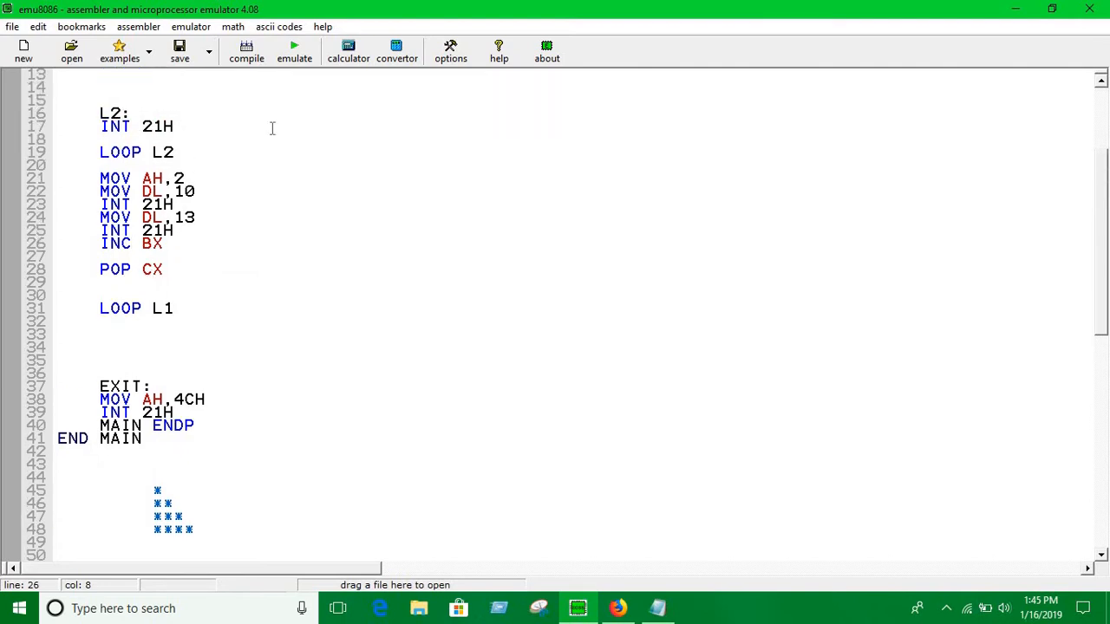
# Step: Emulate and run to see the one-to-five star pyramid, then close the emulator
pyautogui.click(295, 45)
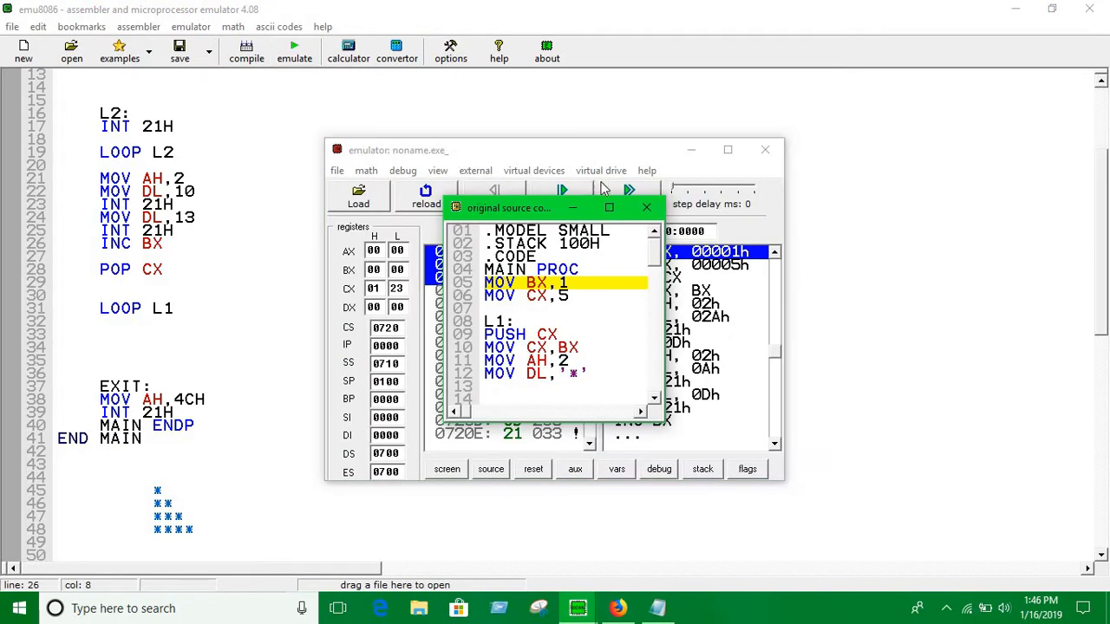
pyautogui.click(627, 194)
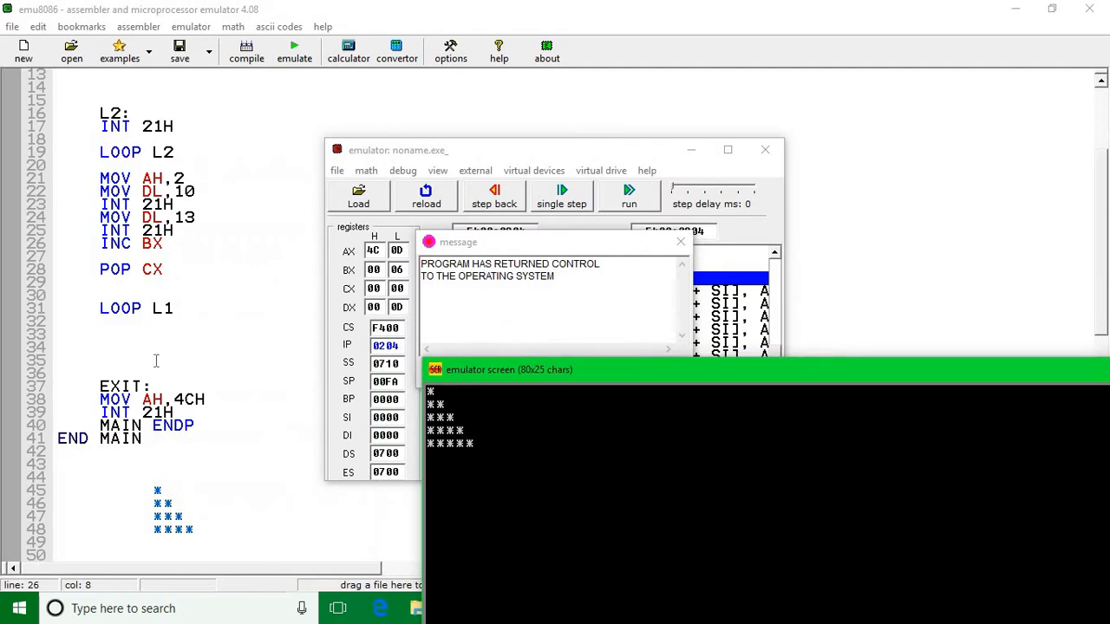
pyautogui.scroll(-3)
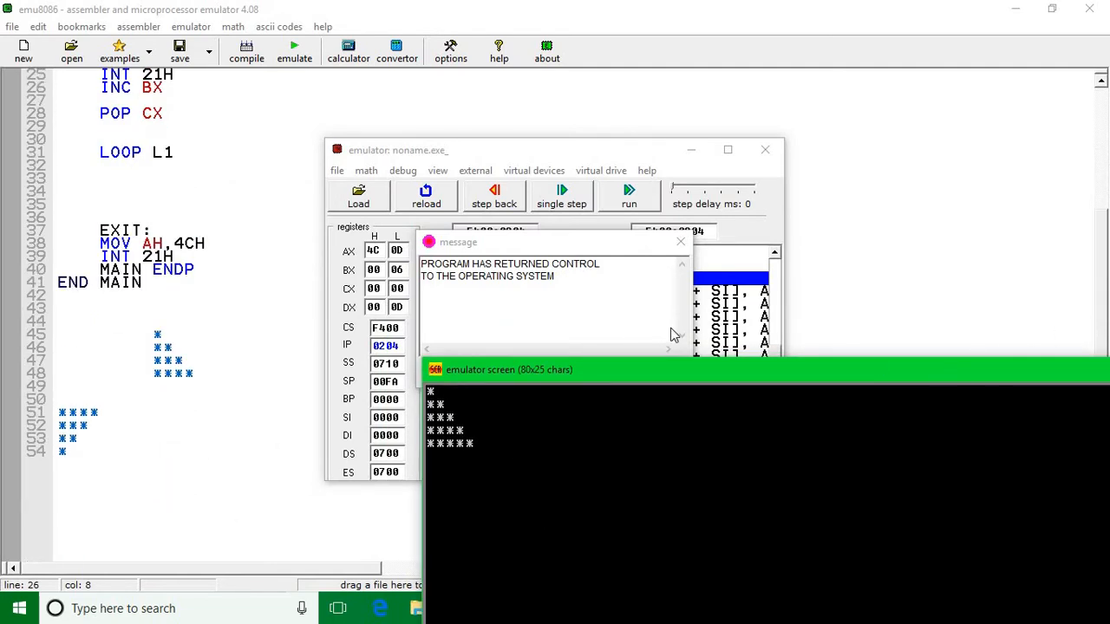
pyautogui.click(765, 149)
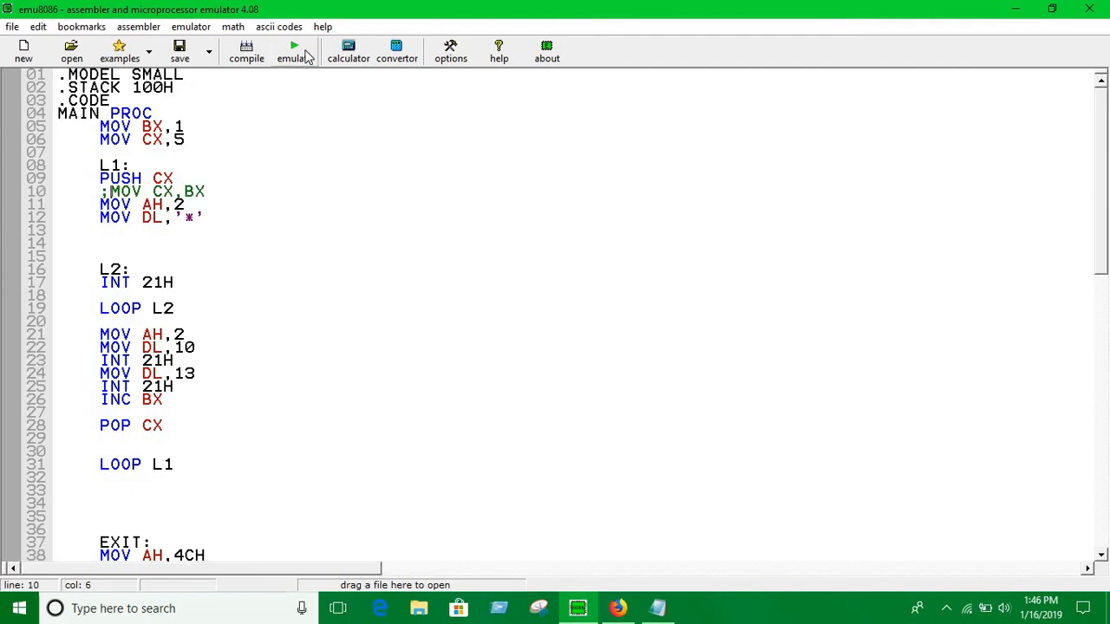
pyautogui.click(294, 49)
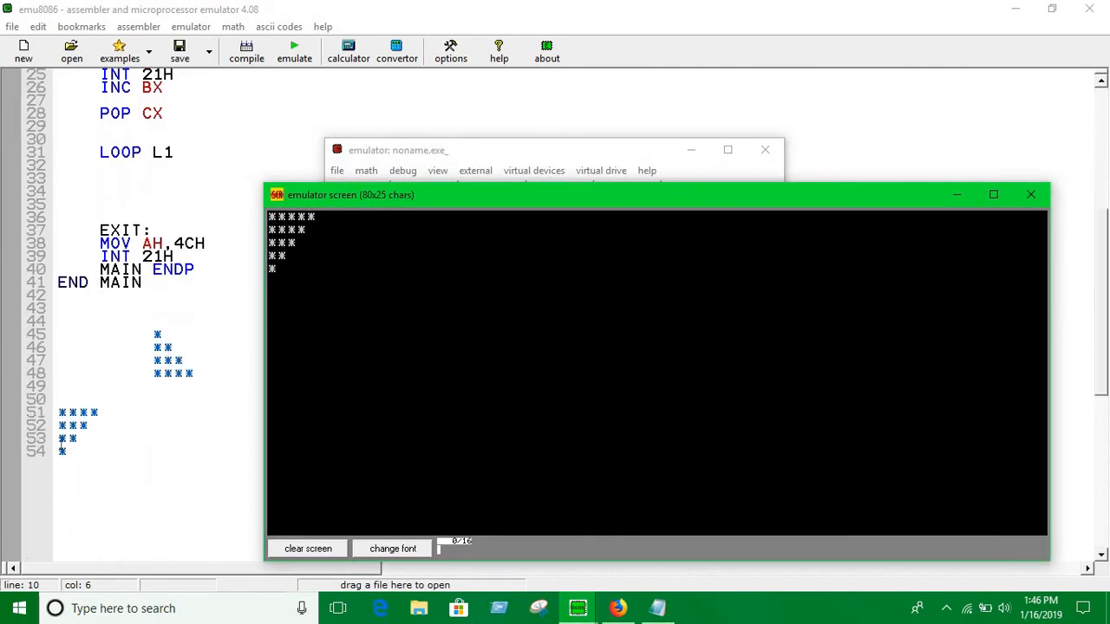
pyautogui.moveTo(1030, 195)
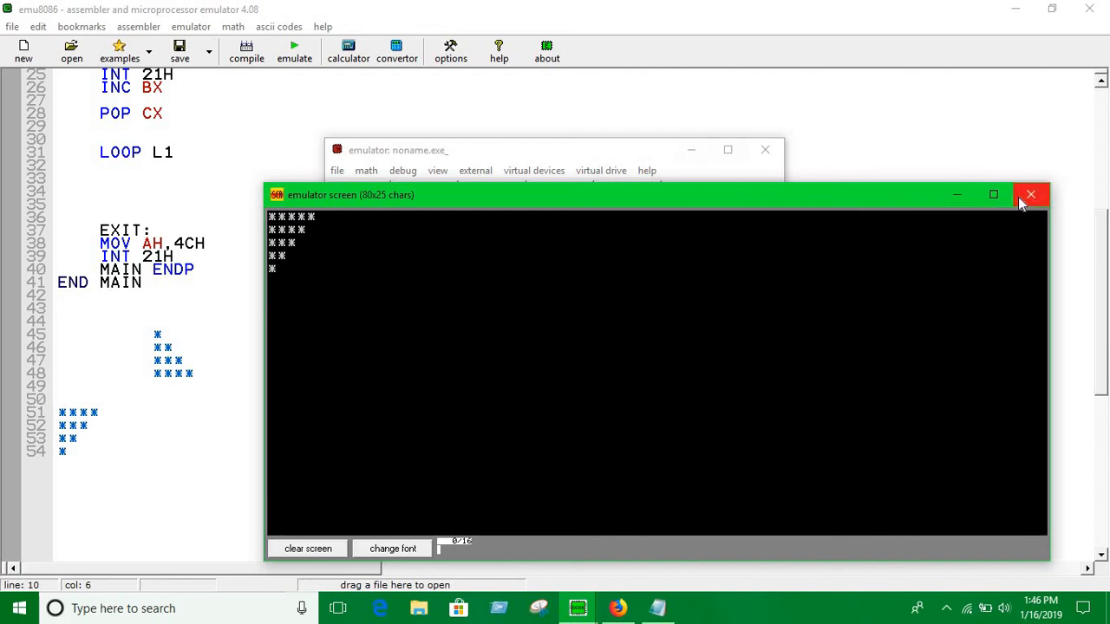
pyautogui.click(1032, 194)
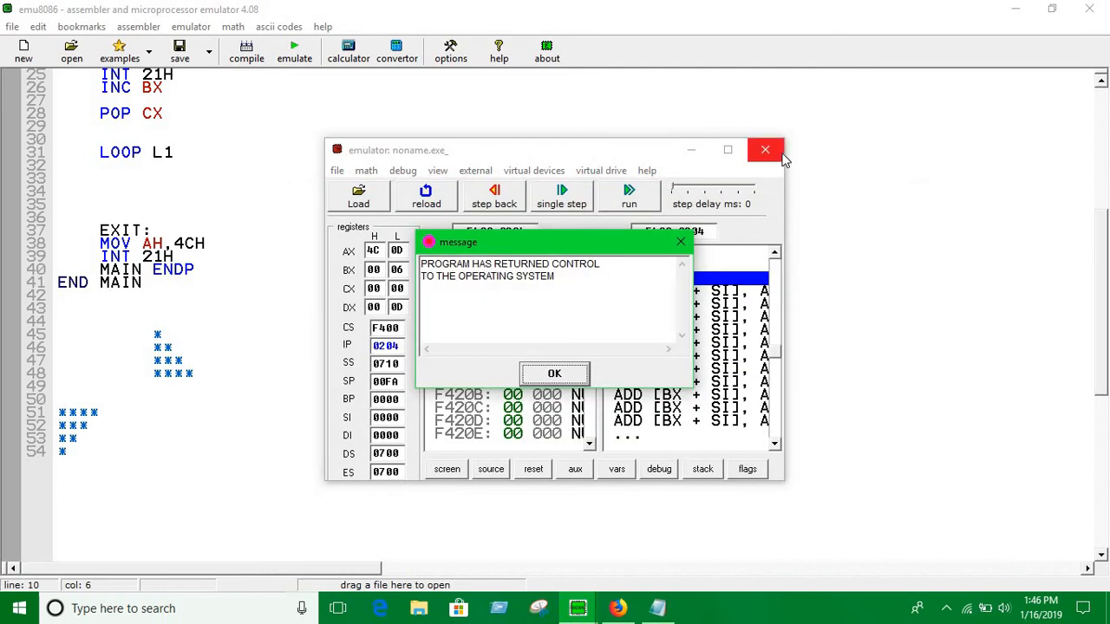
pyautogui.click(764, 149)
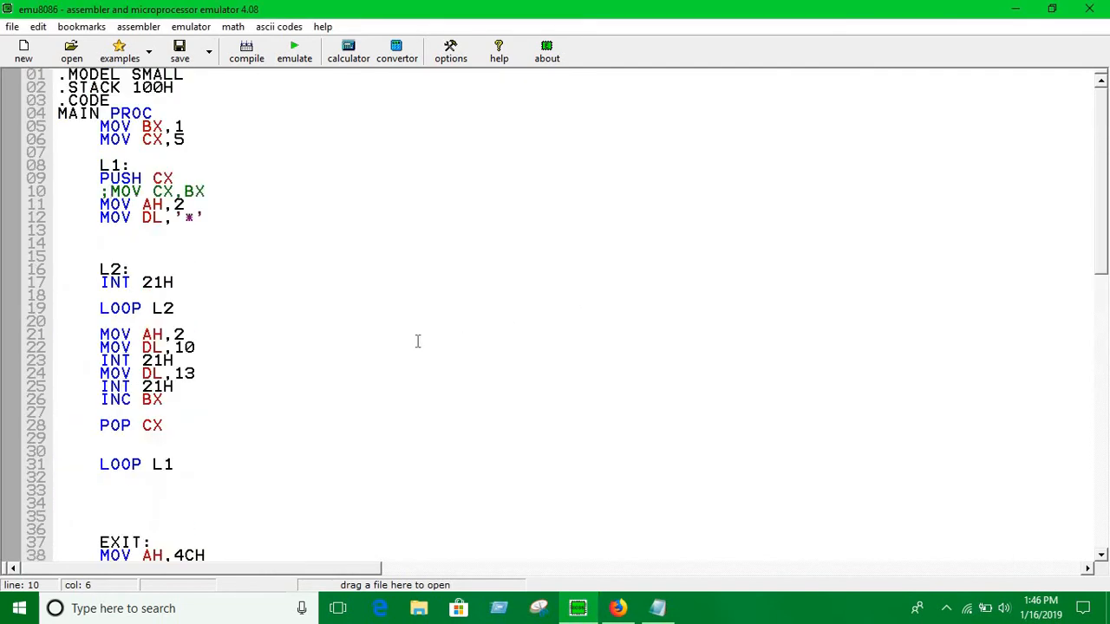